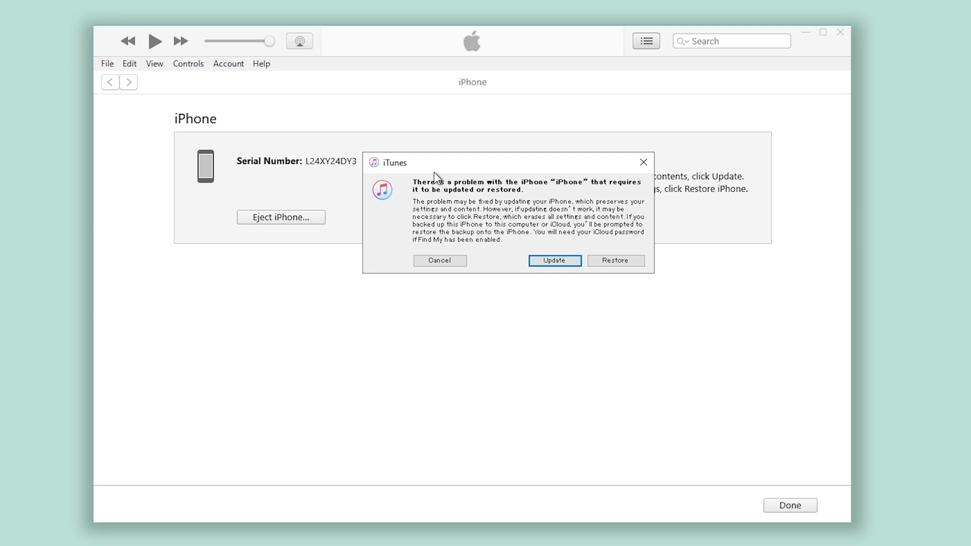
- Dismiss the update-or-restore alert and confirm Restore and Update to erase the iPhone
{"action": "left_click", "coordinate": [440, 260]}
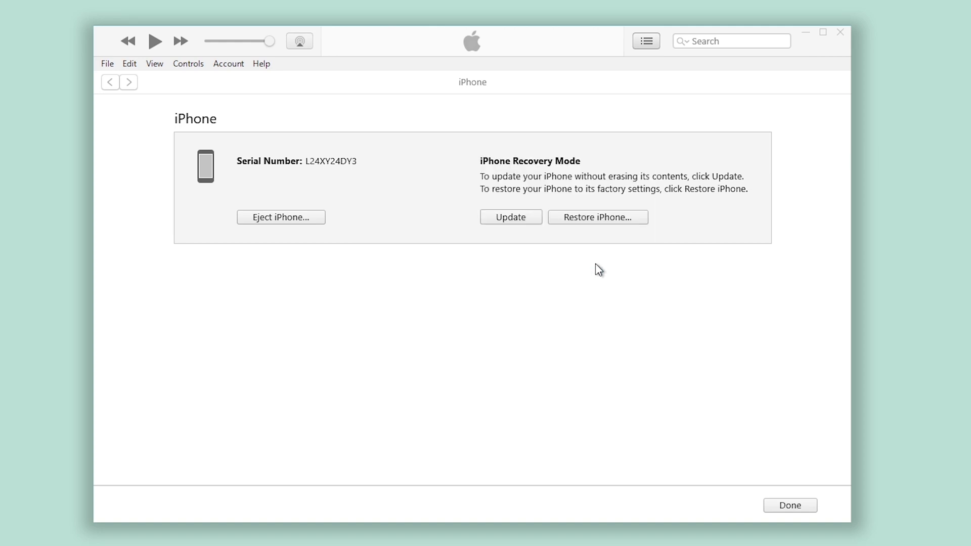
{"action": "left_click", "coordinate": [597, 217]}
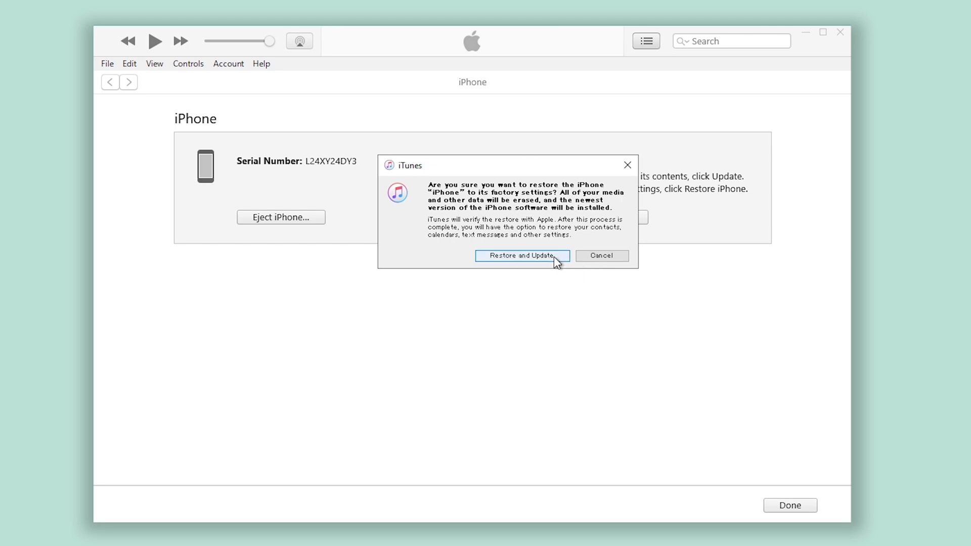
{"action": "left_click", "coordinate": [522, 256]}
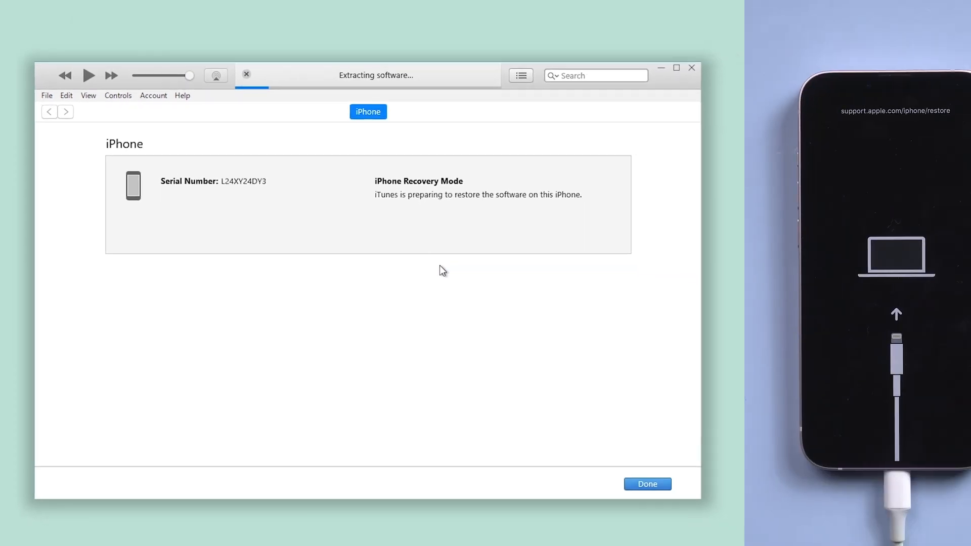